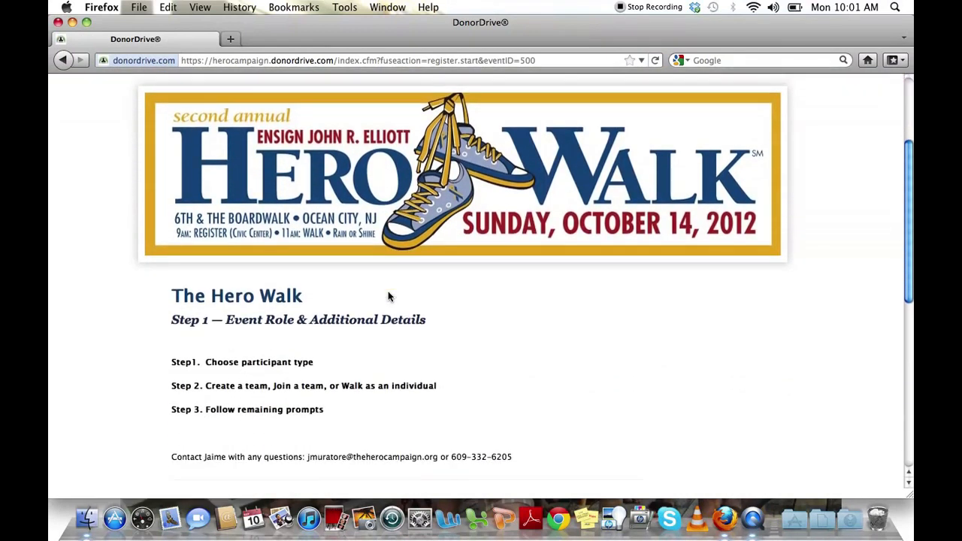
Step: Choose the 'a. Adult — Donation: $20.00' participant type with a $1,000 fundraising goal
{"action": "scroll", "scroll_direction": "down", "scroll_amount": 3}
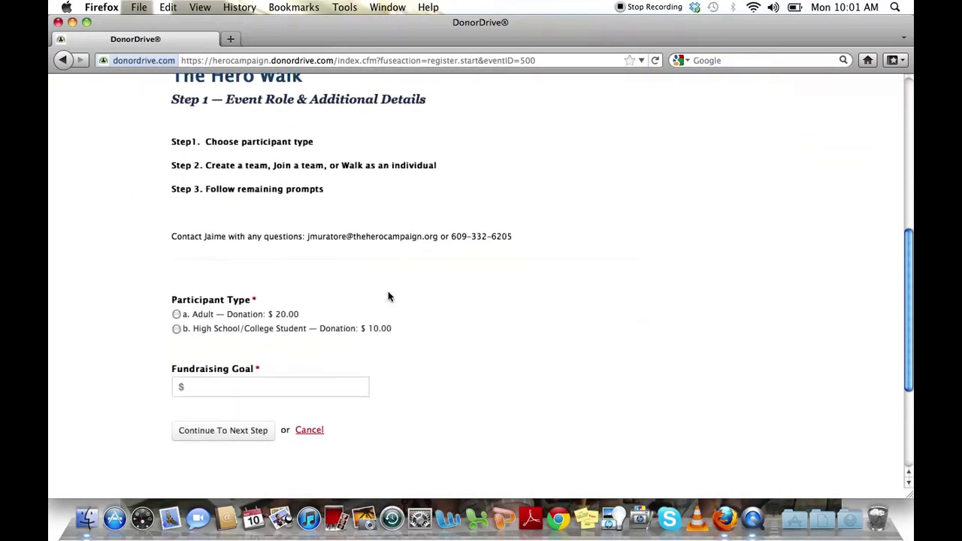
{"action": "scroll", "scroll_direction": "down", "scroll_amount": 3}
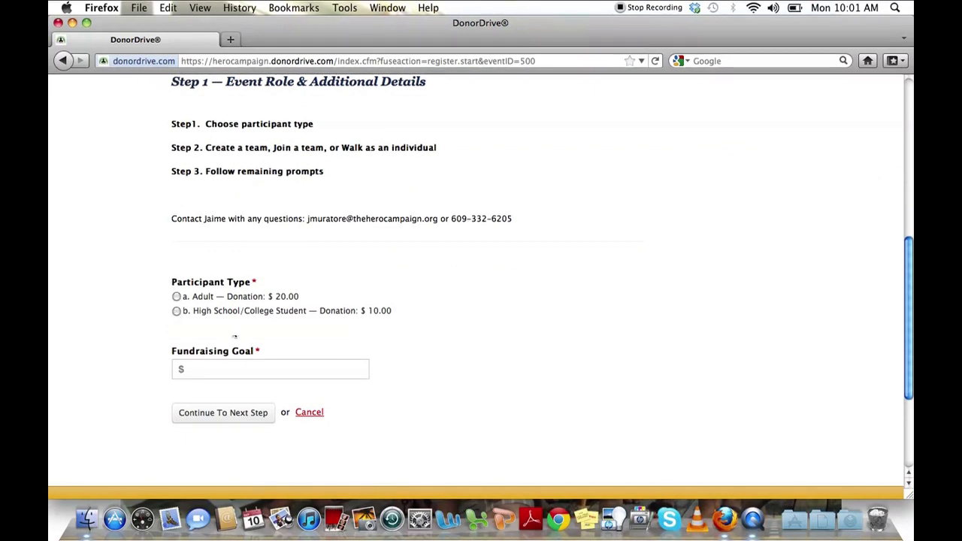
{"action": "left_click", "coordinate": [176, 296]}
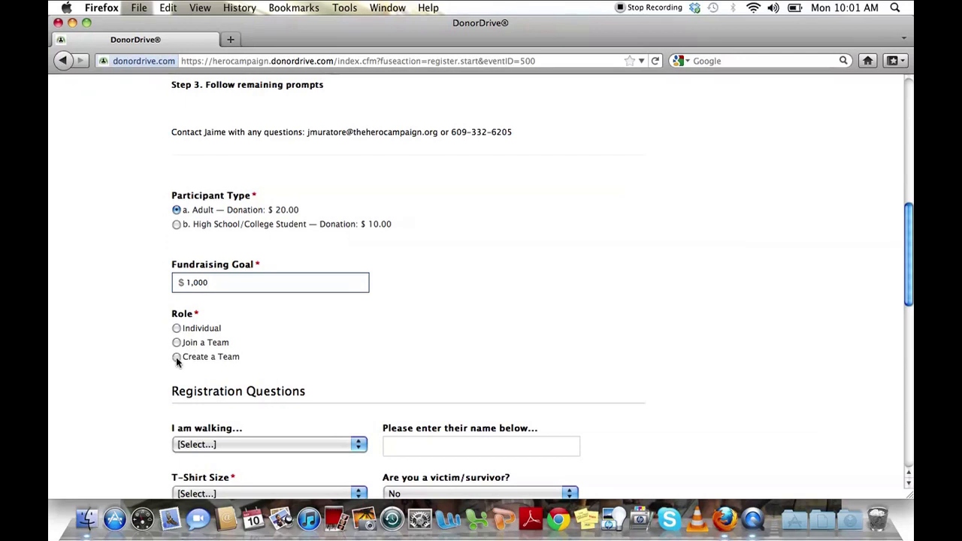
Step: Choose Create a Team, name it 'Patty's HEROES' and set a $3,000 team goal
{"action": "left_click", "coordinate": [175, 356]}
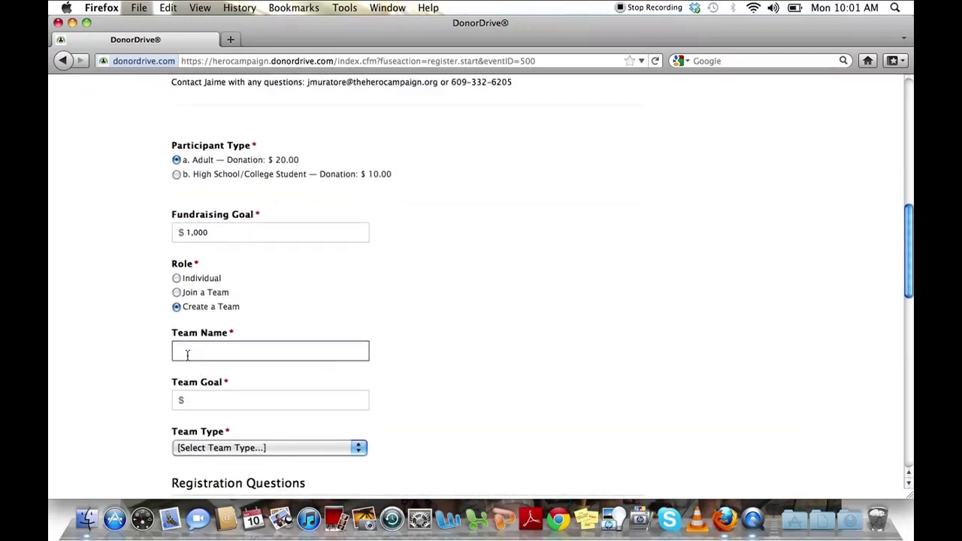
{"action": "type", "text": "Patty"}
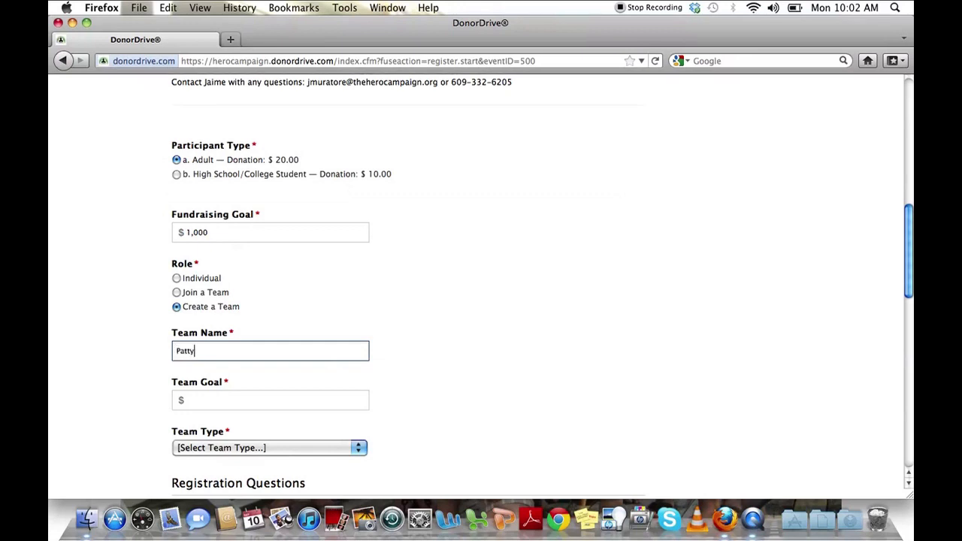
{"action": "type", "text": "'s HEROES"}
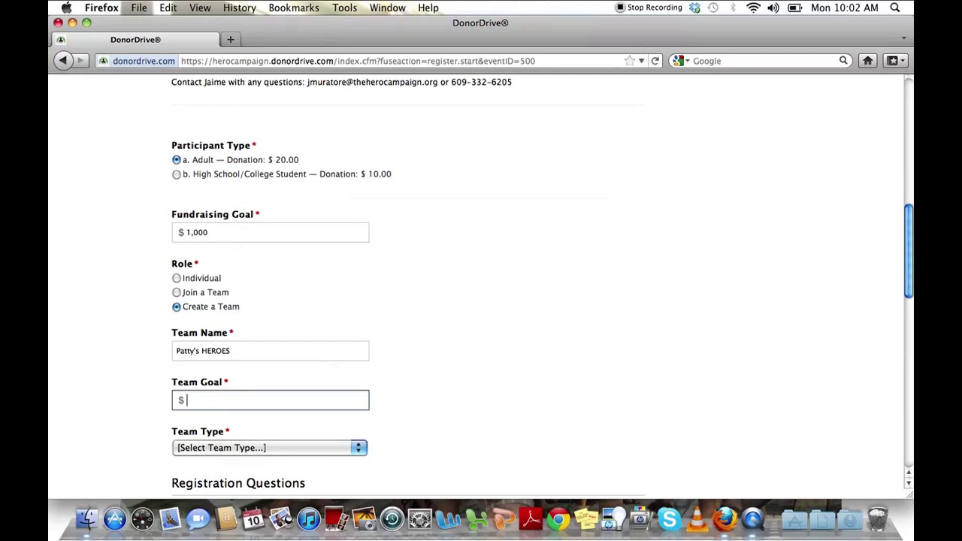
{"action": "type", "text": "3,000"}
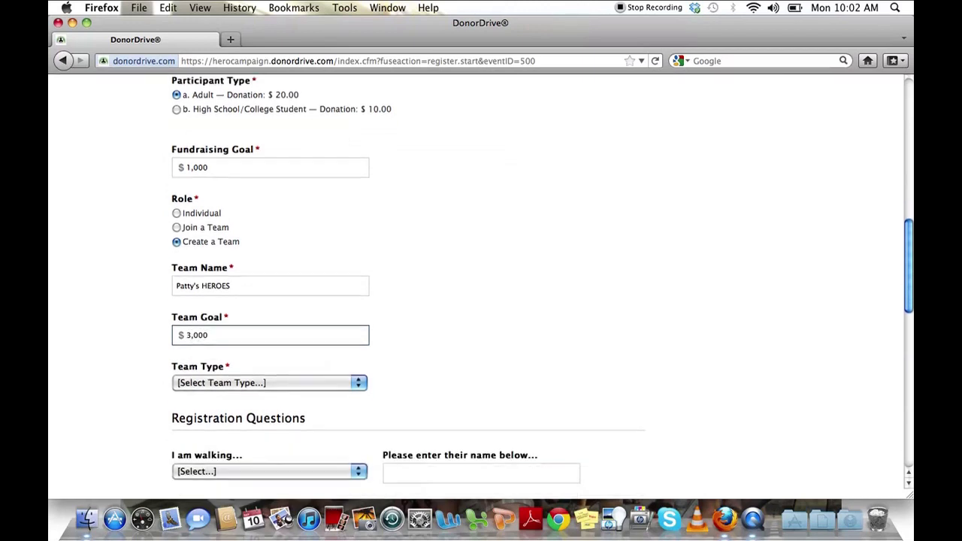
{"action": "scroll", "scroll_direction": "down", "scroll_amount": 3}
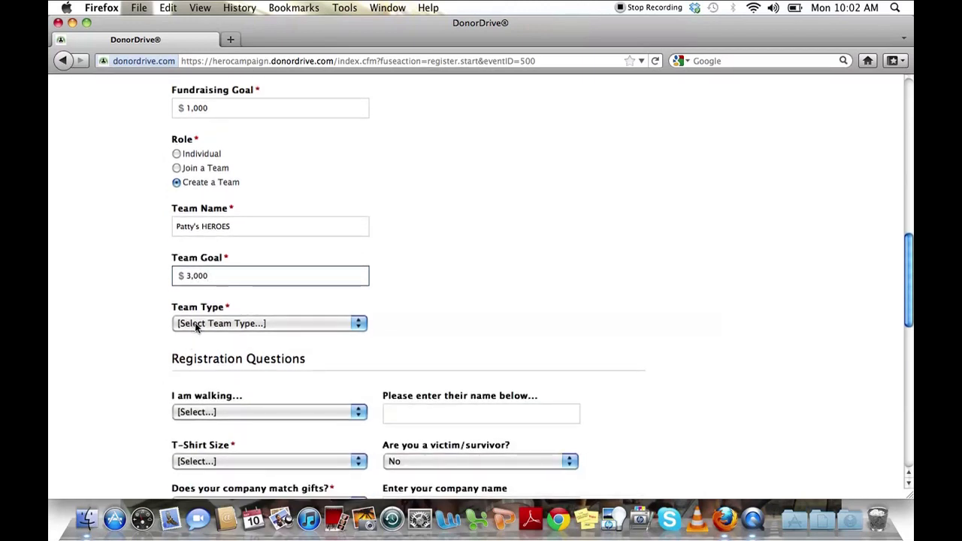
Step: Set the team type for Patty's HEROES to Community
{"action": "left_click", "coordinate": [270, 275]}
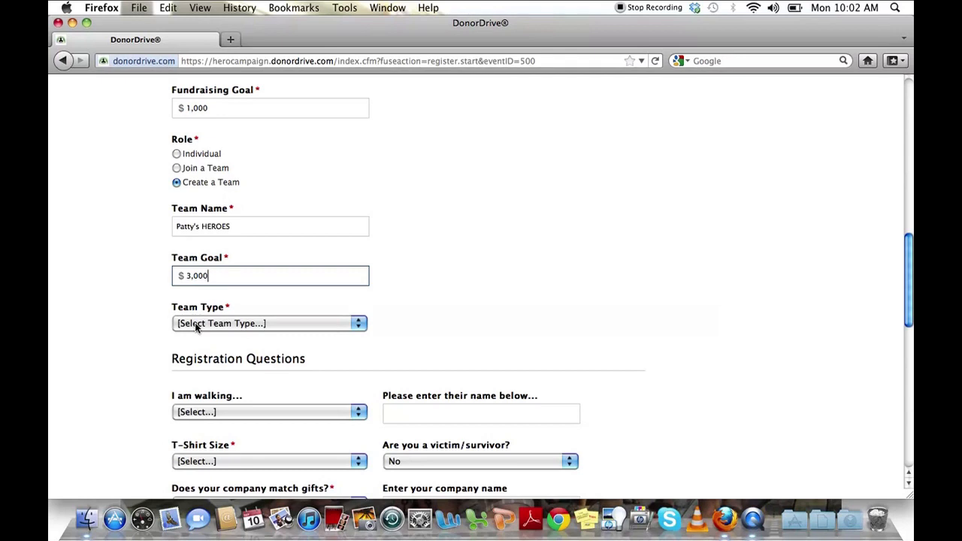
{"action": "mouse_move", "coordinate": [370, 329]}
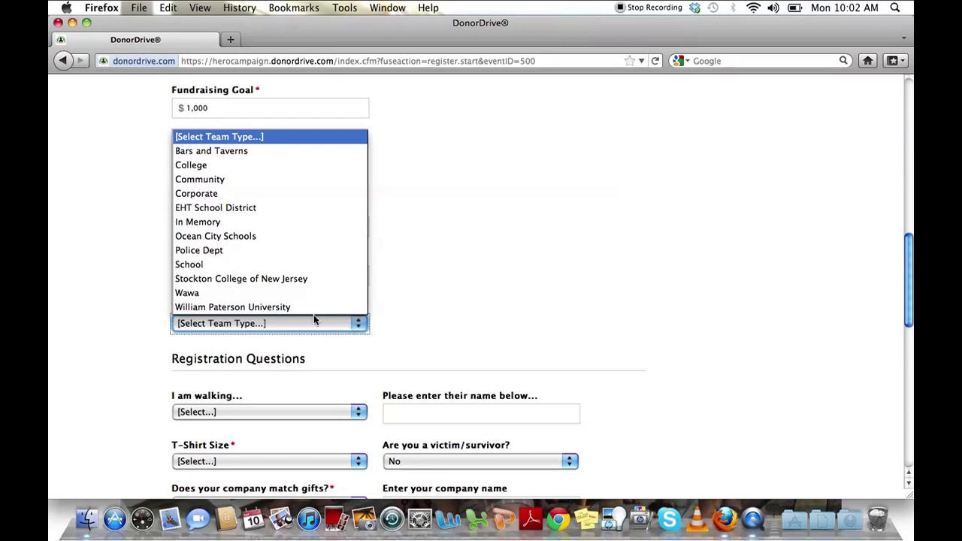
{"action": "mouse_move", "coordinate": [211, 150]}
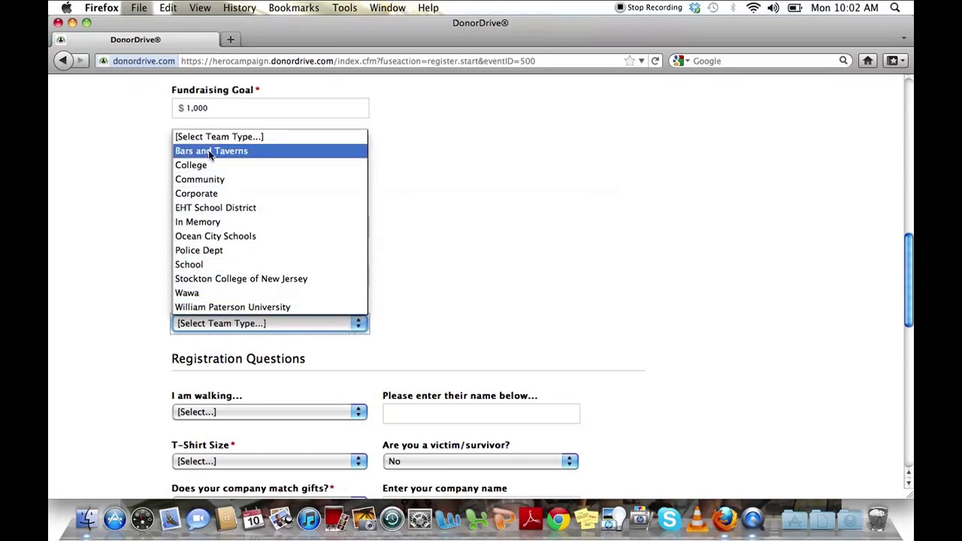
{"action": "mouse_move", "coordinate": [207, 164]}
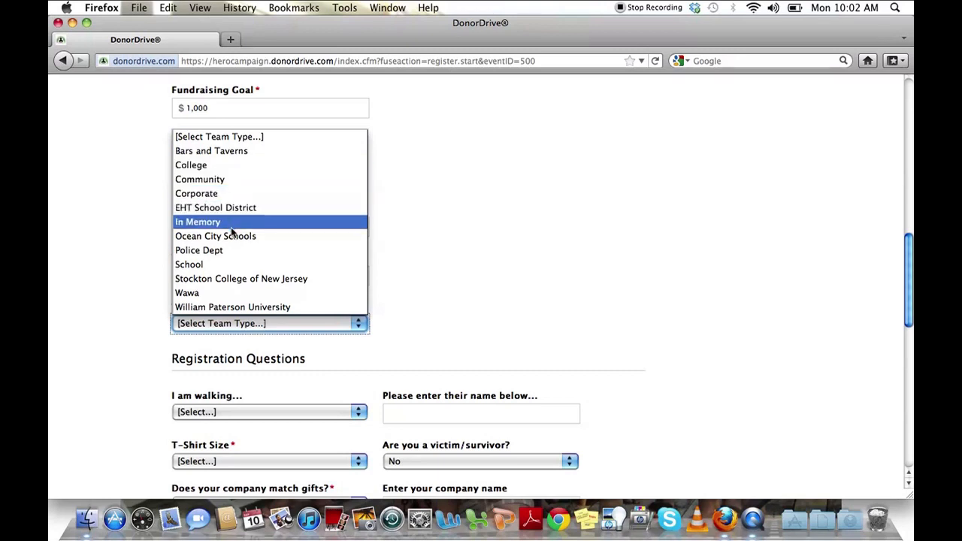
{"action": "mouse_move", "coordinate": [240, 278]}
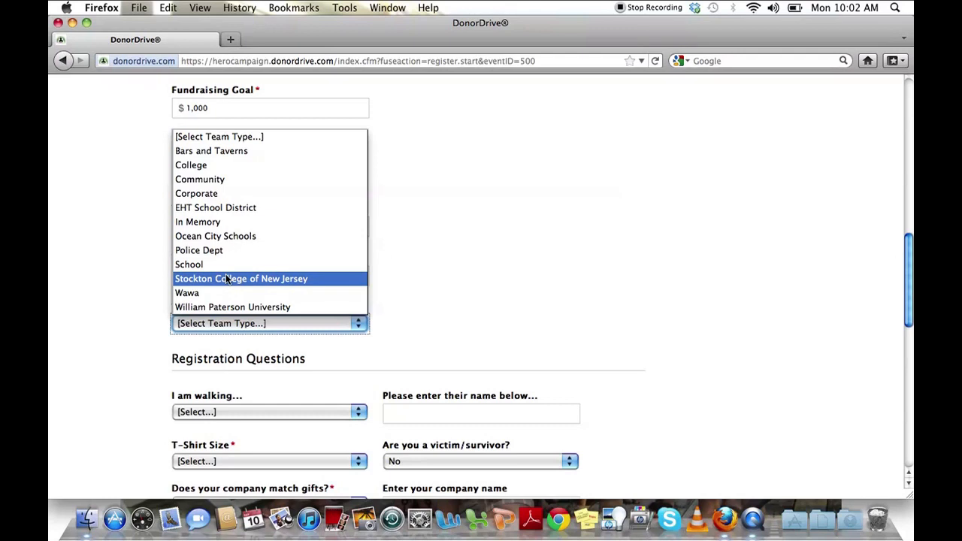
{"action": "mouse_move", "coordinate": [200, 179]}
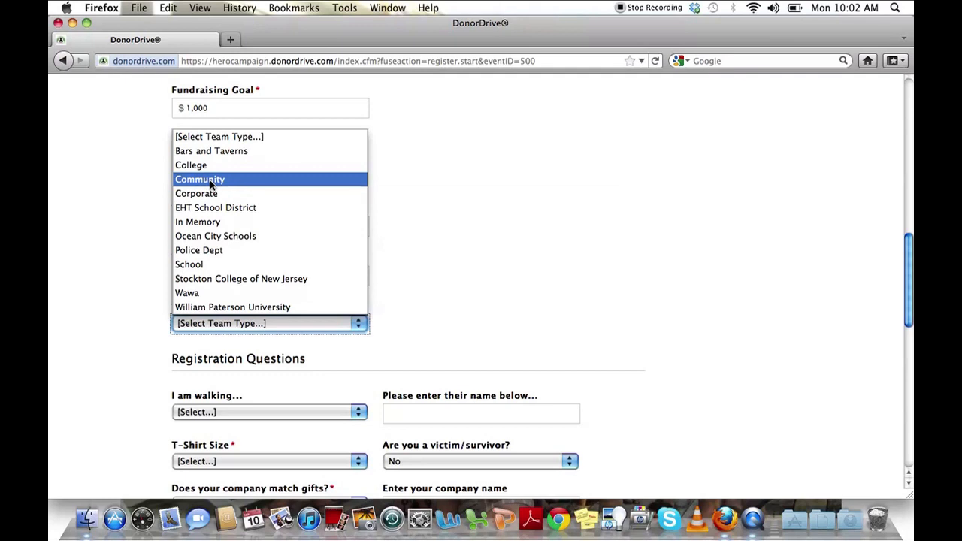
{"action": "left_click", "coordinate": [200, 179]}
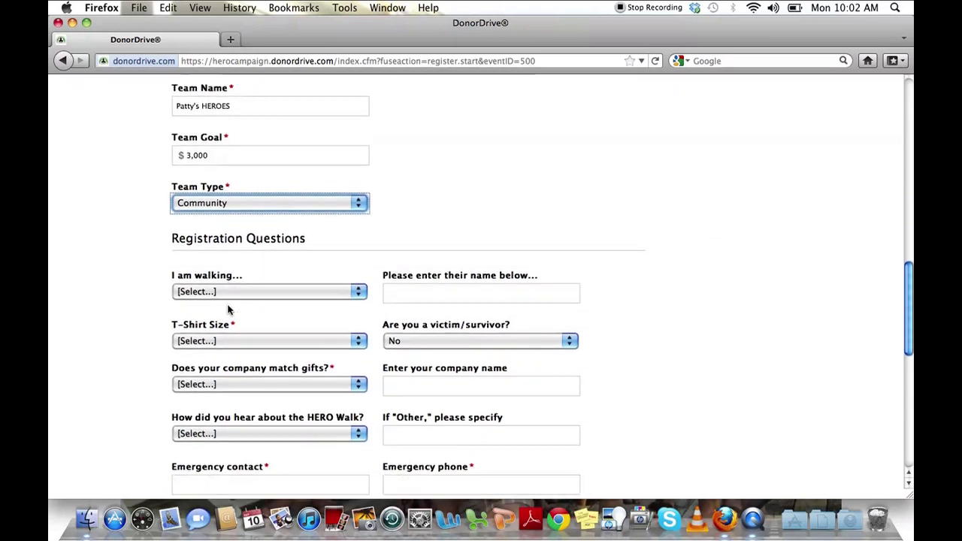
{"action": "scroll", "scroll_direction": "down", "scroll_amount": 3}
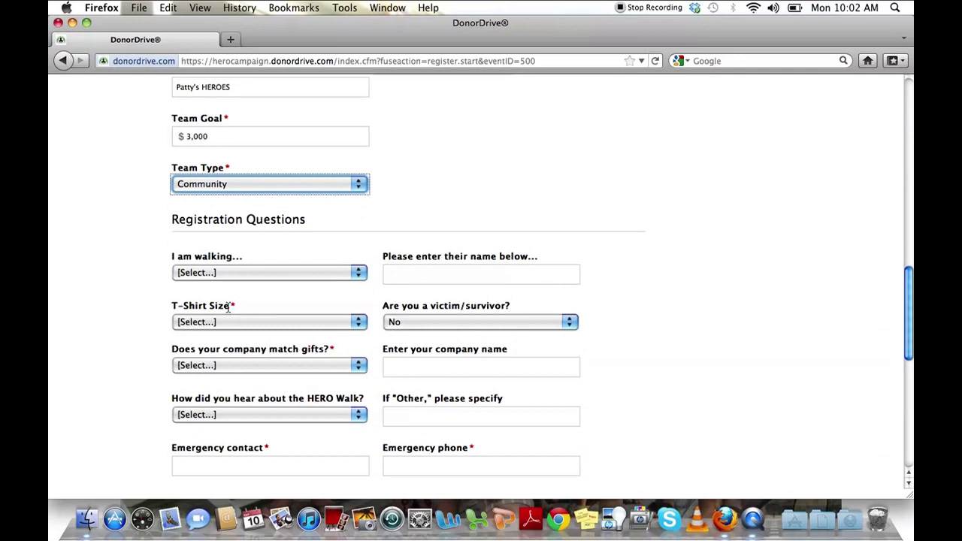
{"action": "mouse_move", "coordinate": [293, 277]}
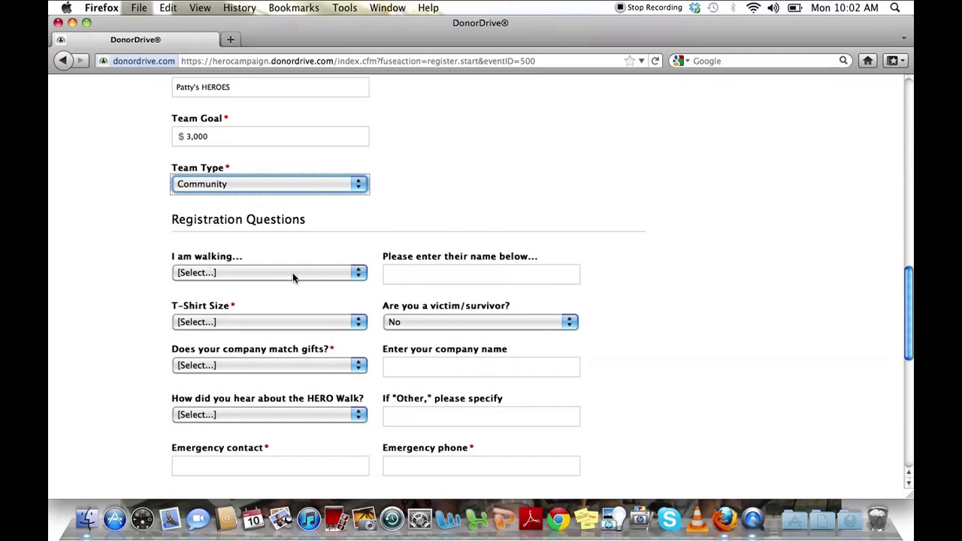
{"action": "left_click", "coordinate": [269, 272]}
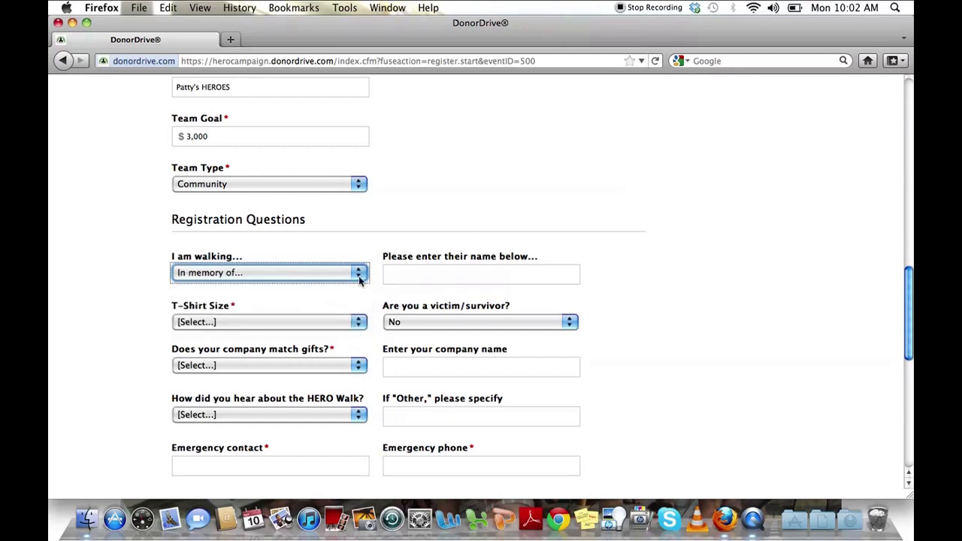
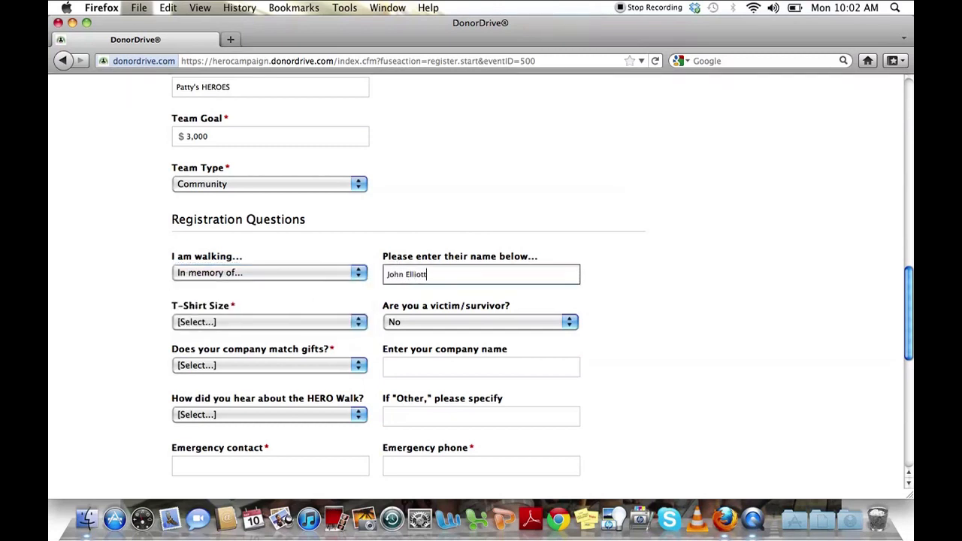
{"action": "left_click", "coordinate": [267, 321]}
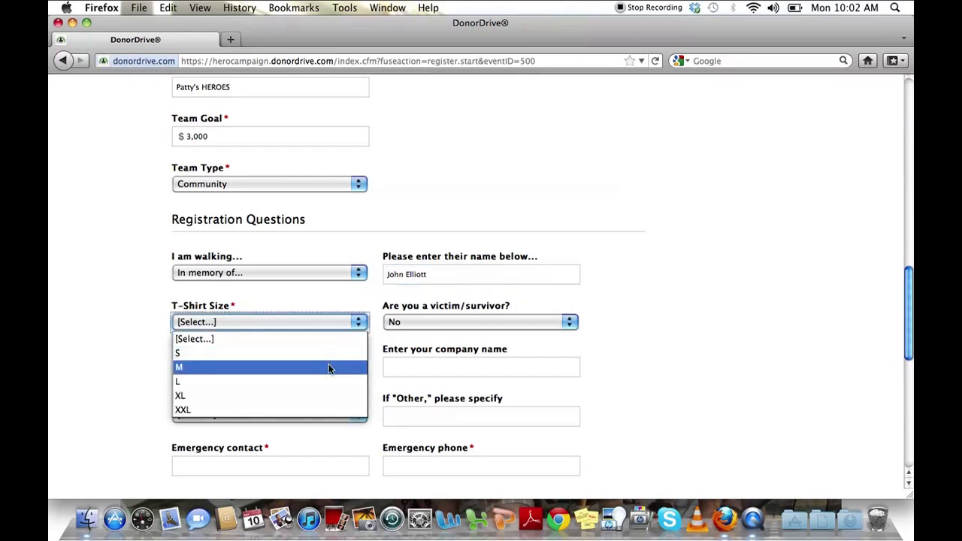
{"action": "left_click", "coordinate": [179, 366]}
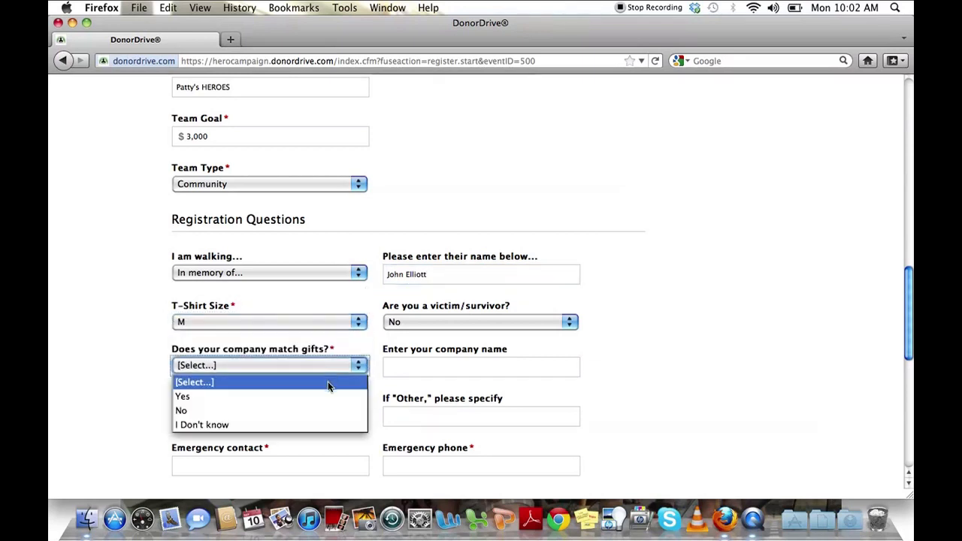
{"action": "left_click", "coordinate": [181, 410]}
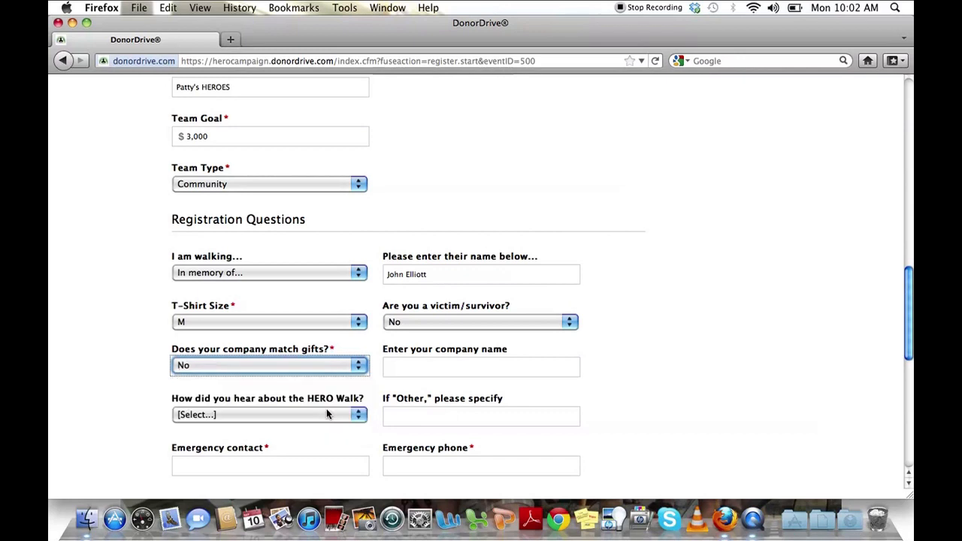
{"action": "left_click", "coordinate": [269, 415]}
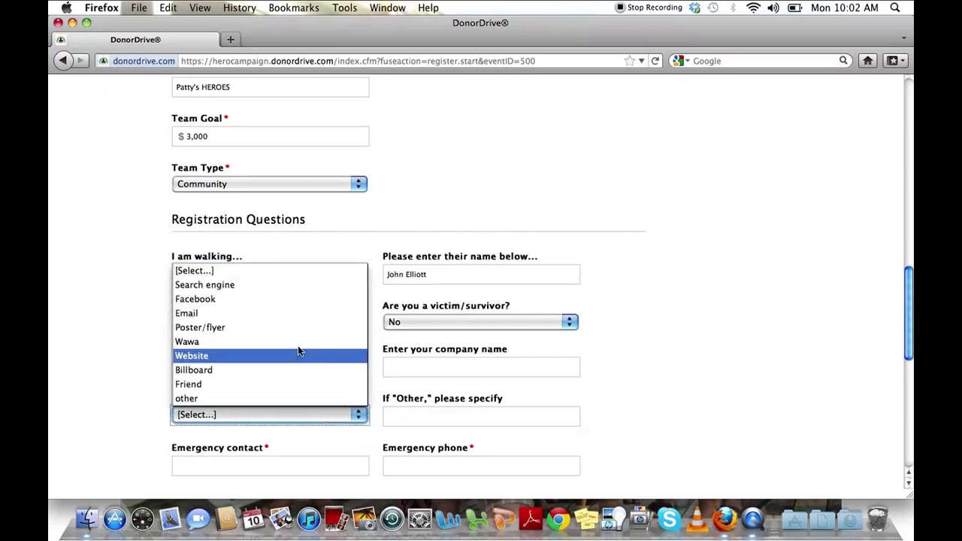
{"action": "left_click", "coordinate": [200, 327]}
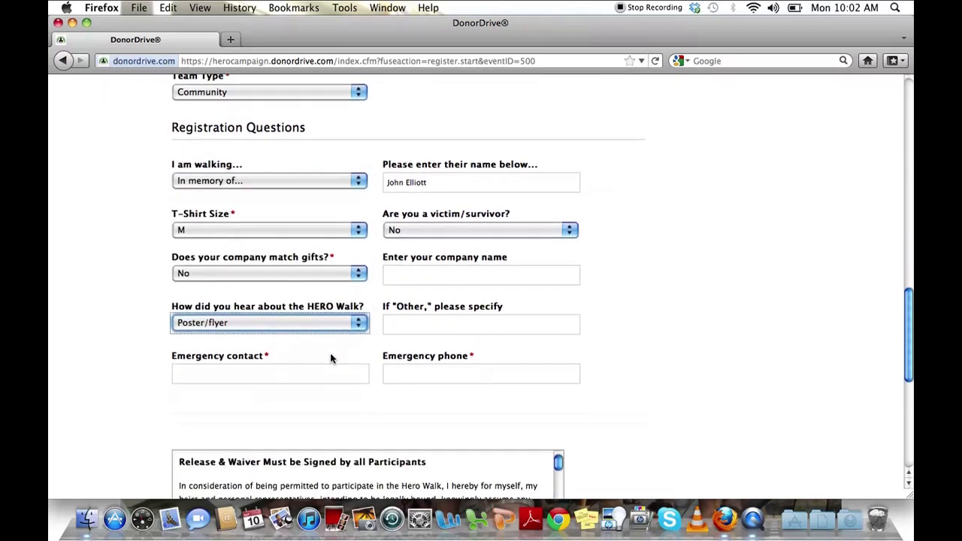
{"action": "type", "text": "Joe S"}
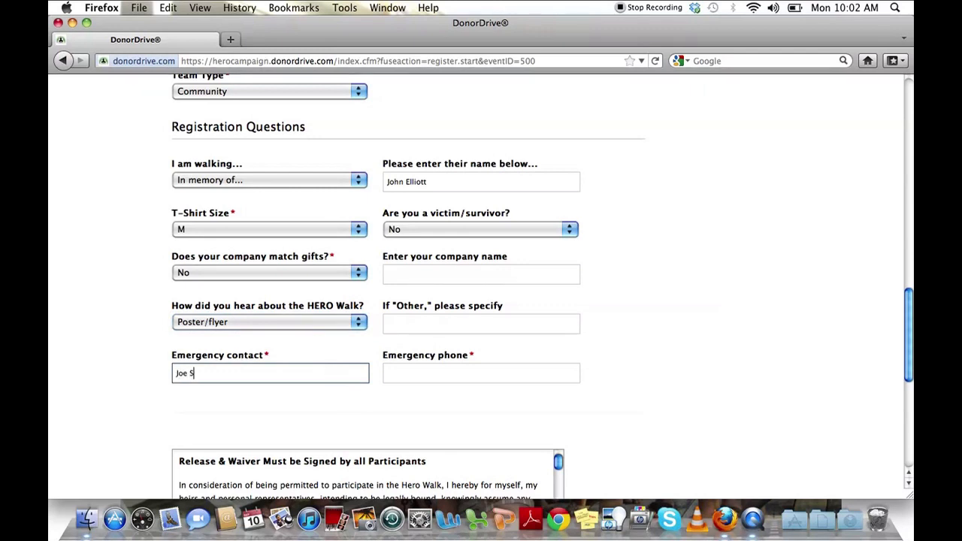
{"action": "type", "text": "609-123-4567"}
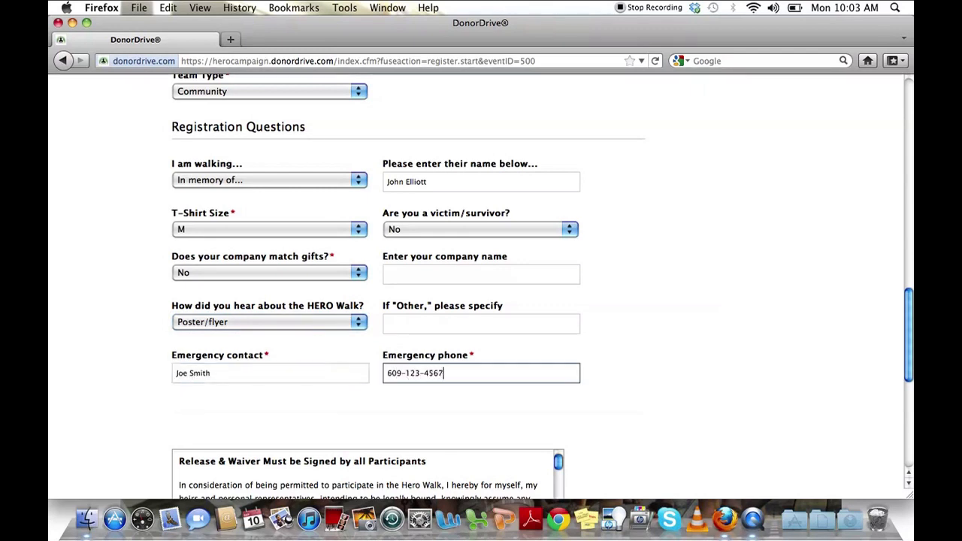
Step: Agree to the Terms and Conditions and continue to the next registration step
{"action": "scroll", "scroll_direction": "down", "scroll_amount": 3}
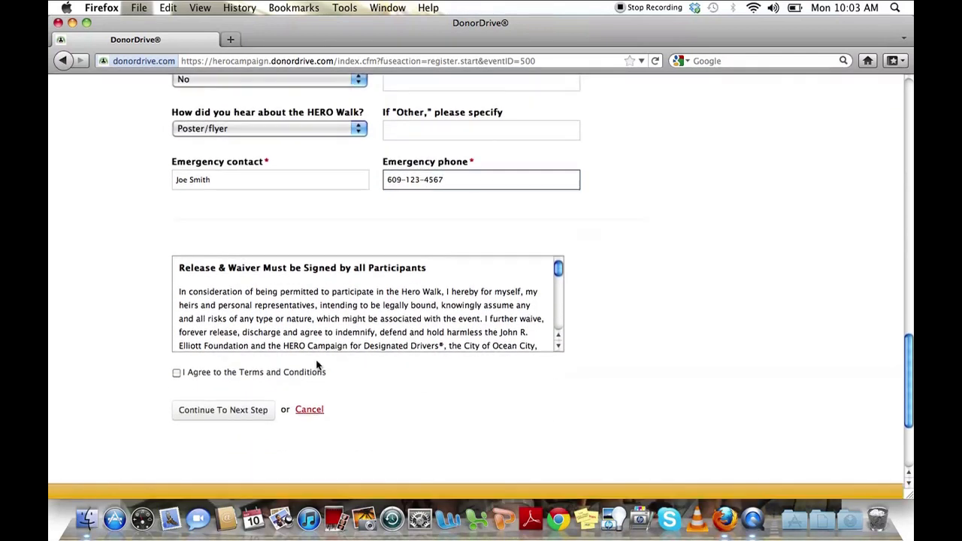
{"action": "mouse_move", "coordinate": [165, 345]}
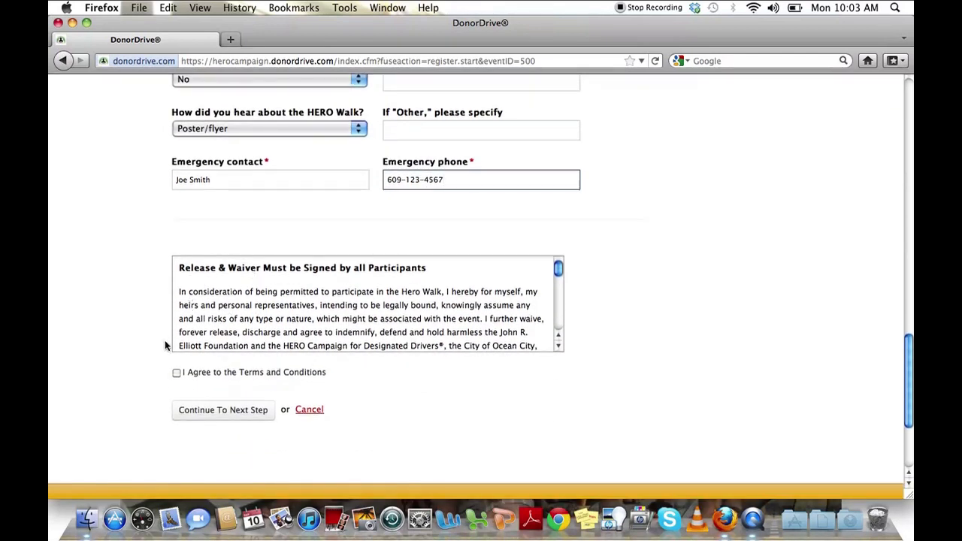
{"action": "left_click", "coordinate": [178, 373]}
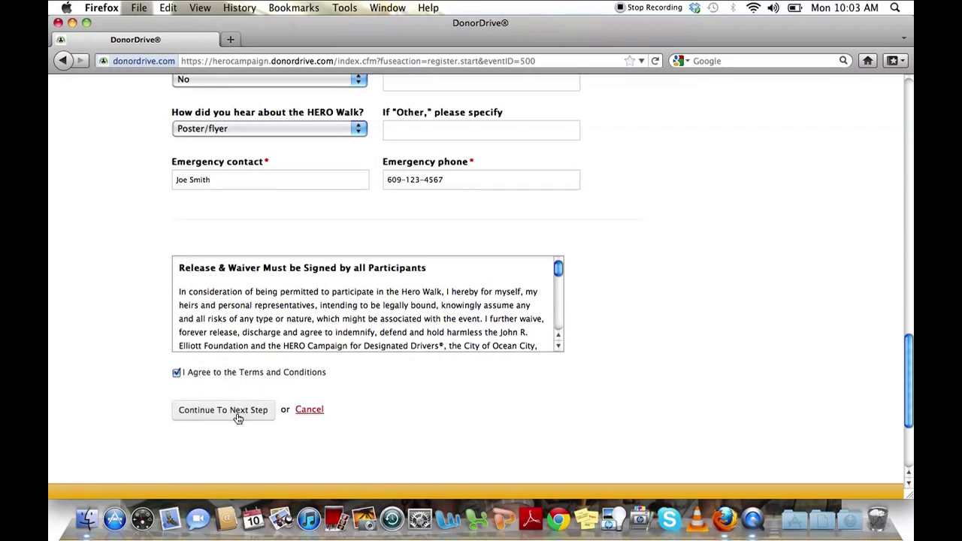
{"action": "left_click", "coordinate": [222, 409]}
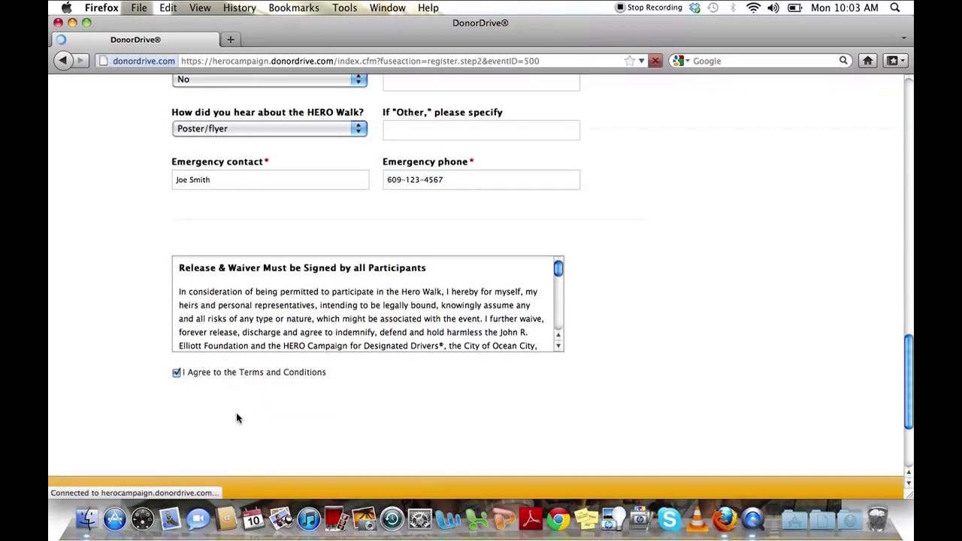
{"action": "scroll", "scroll_direction": "up", "scroll_amount": 3}
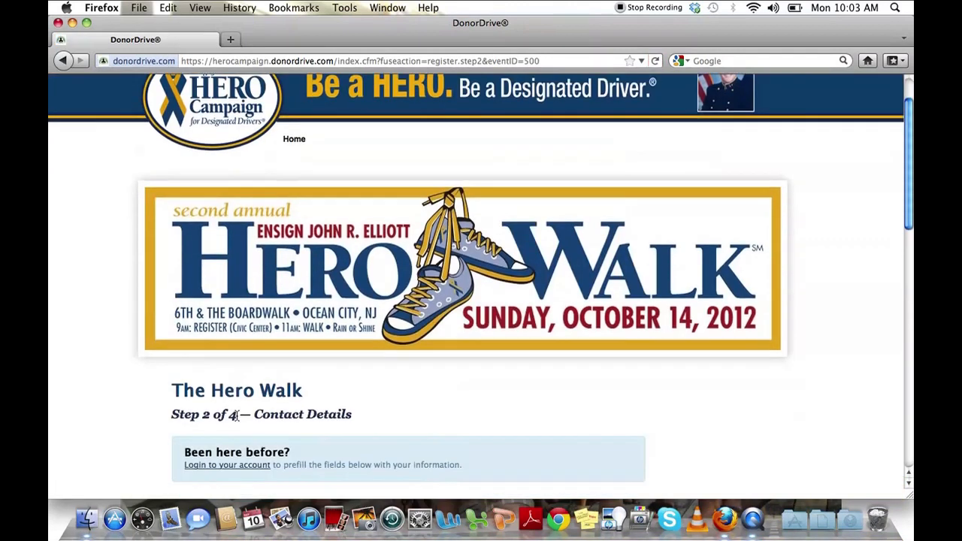
{"action": "scroll", "scroll_direction": "down", "scroll_amount": 3}
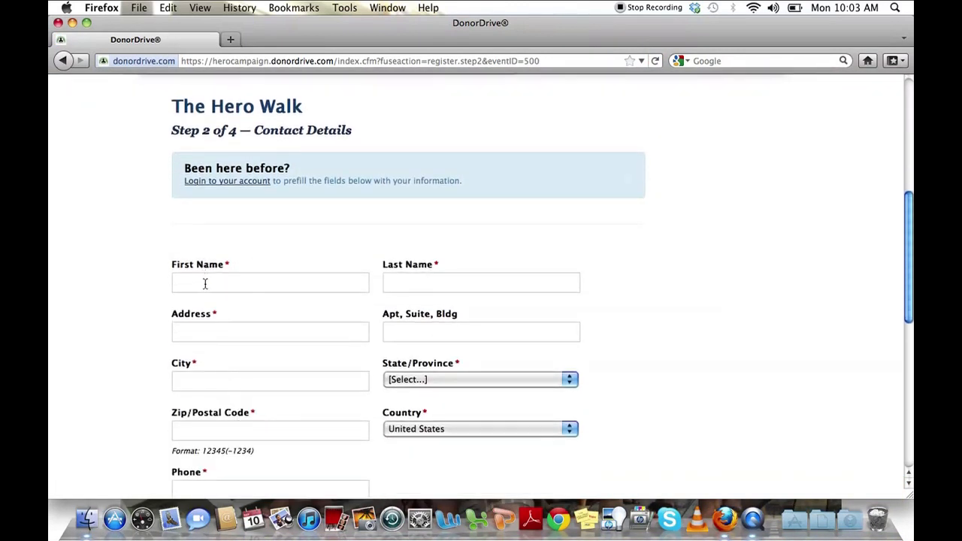
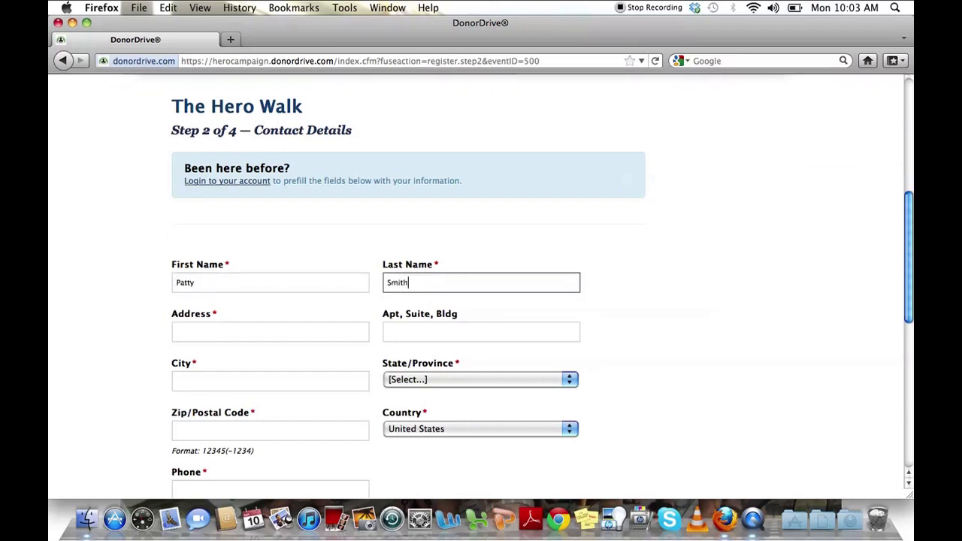
{"action": "type", "text": "123 HERO La"}
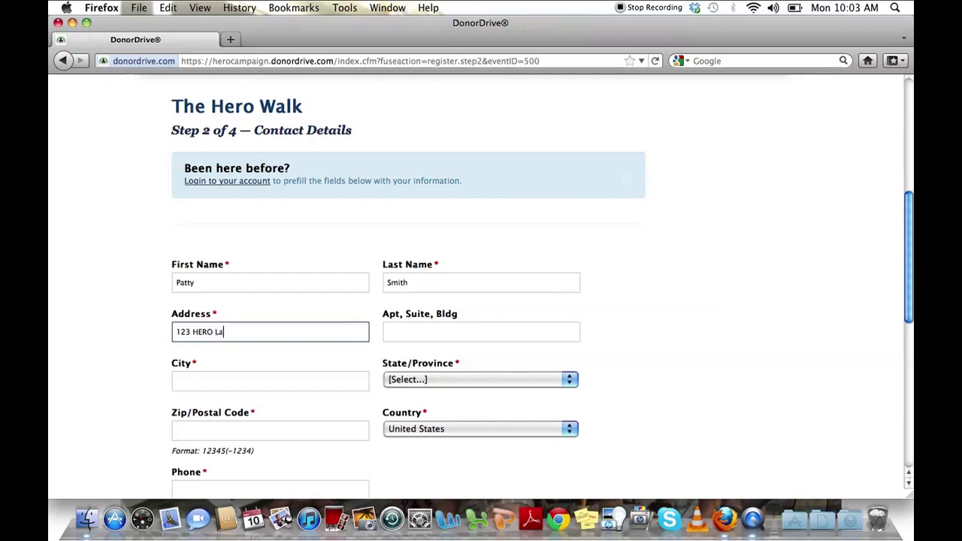
{"action": "type", "text": "Ocean"}
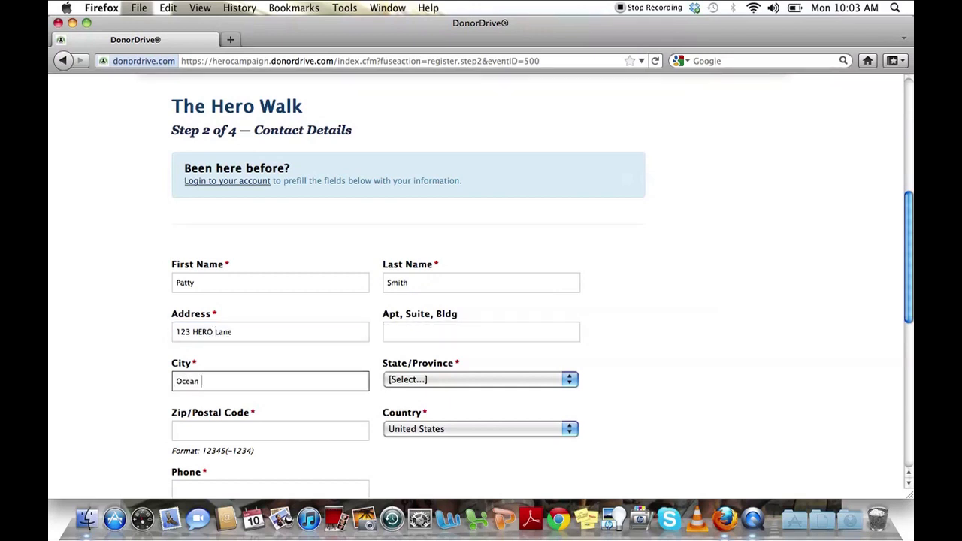
{"action": "left_click", "coordinate": [480, 379]}
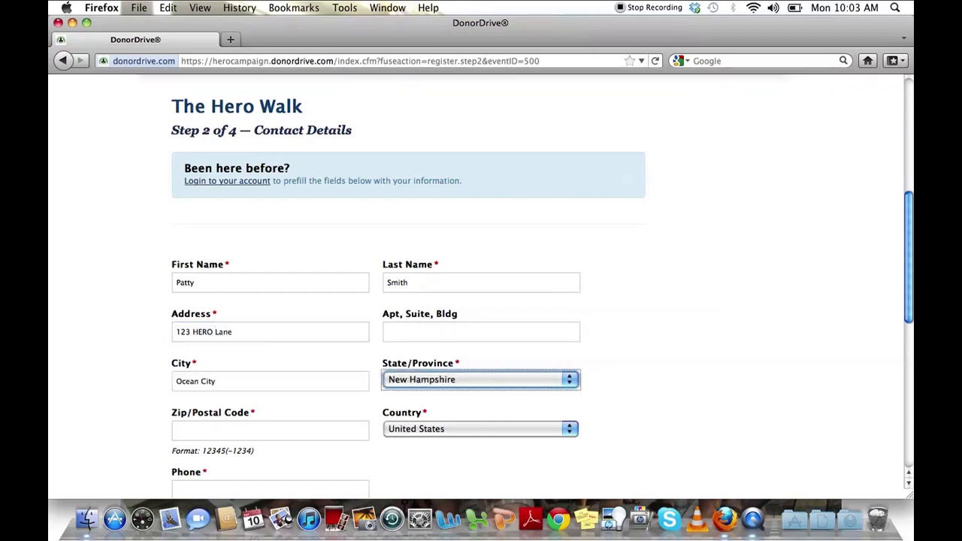
{"action": "type", "text": "08226-"}
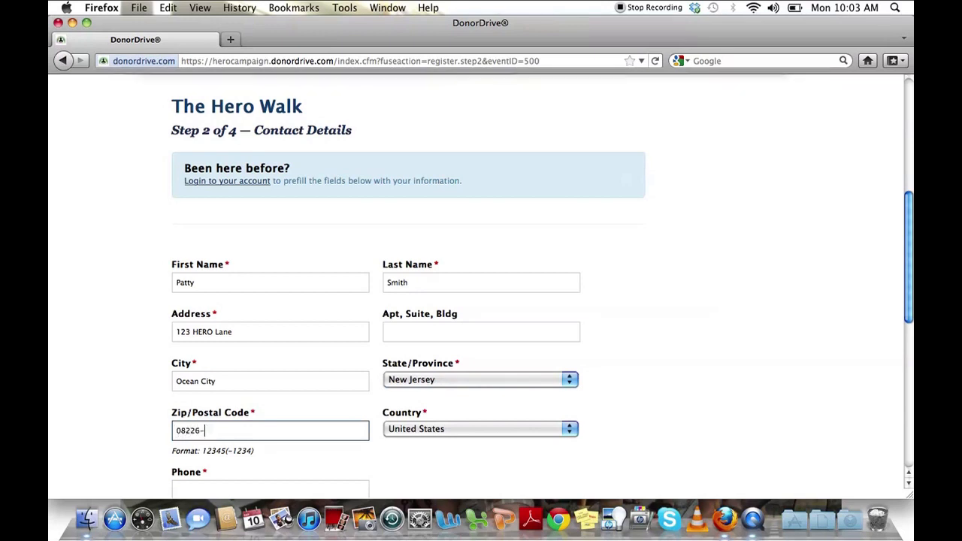
{"action": "scroll", "scroll_direction": "down", "scroll_amount": 3}
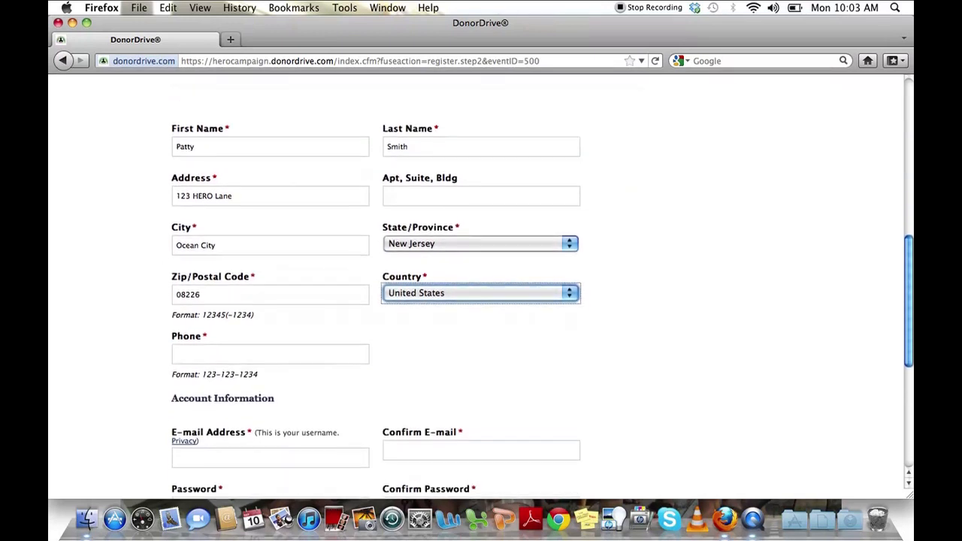
{"action": "type", "text": "609-"}
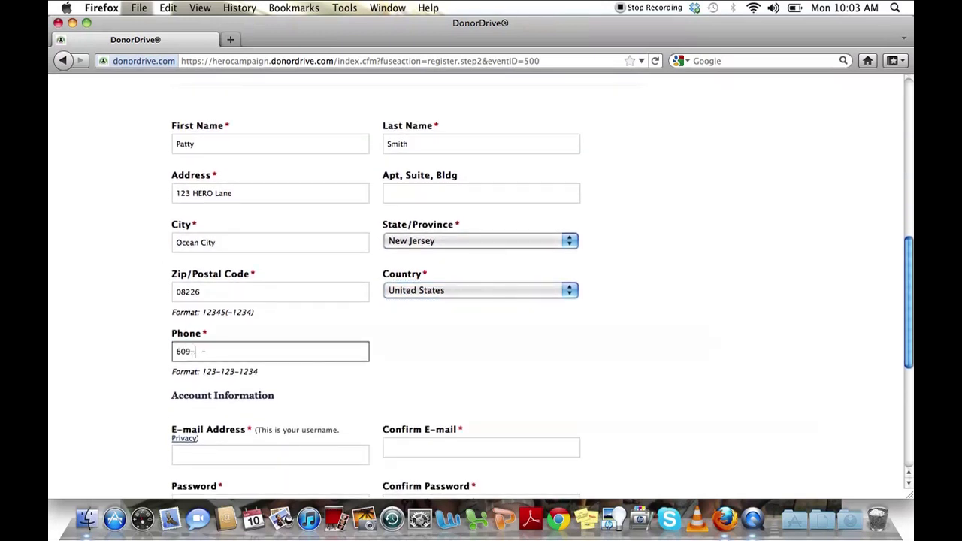
{"action": "type", "text": "456"}
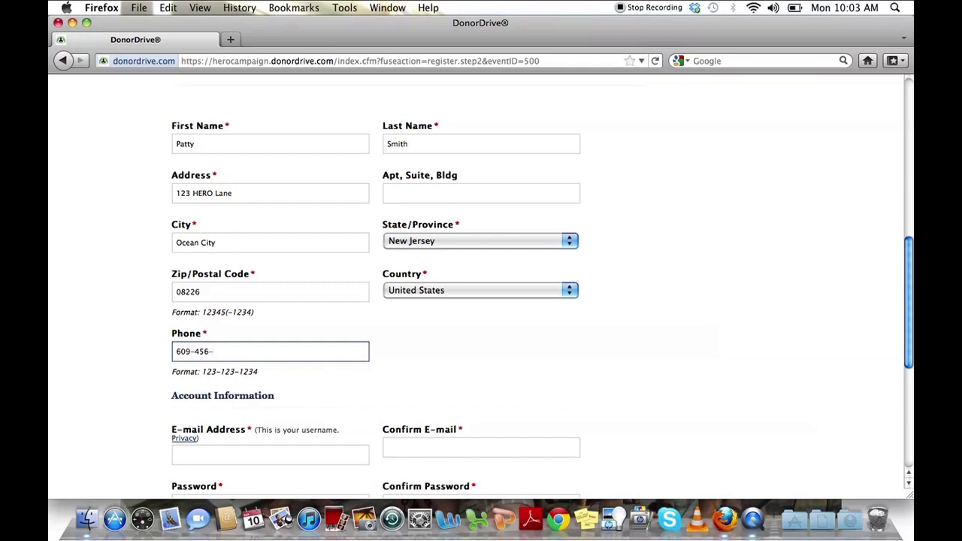
{"action": "type", "text": "7890"}
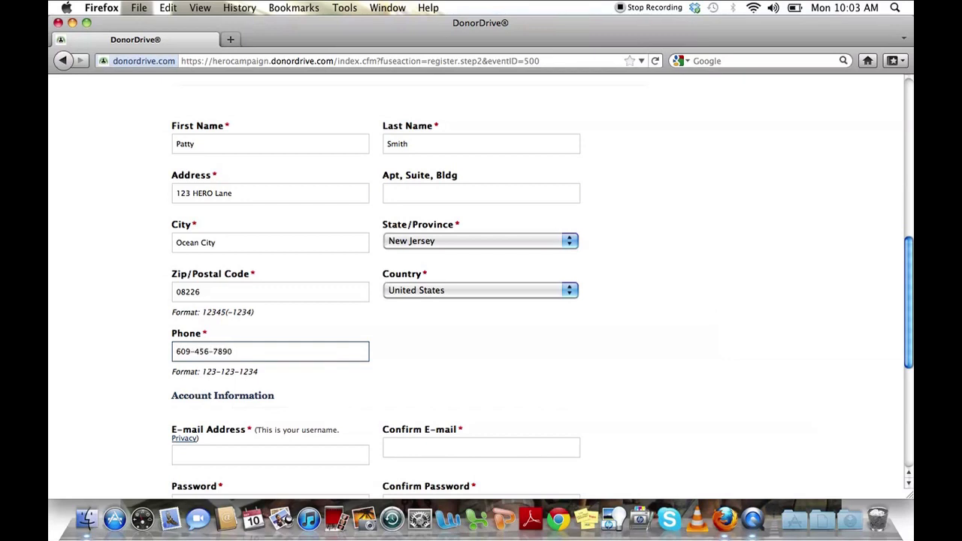
{"action": "scroll", "scroll_direction": "down", "scroll_amount": 3}
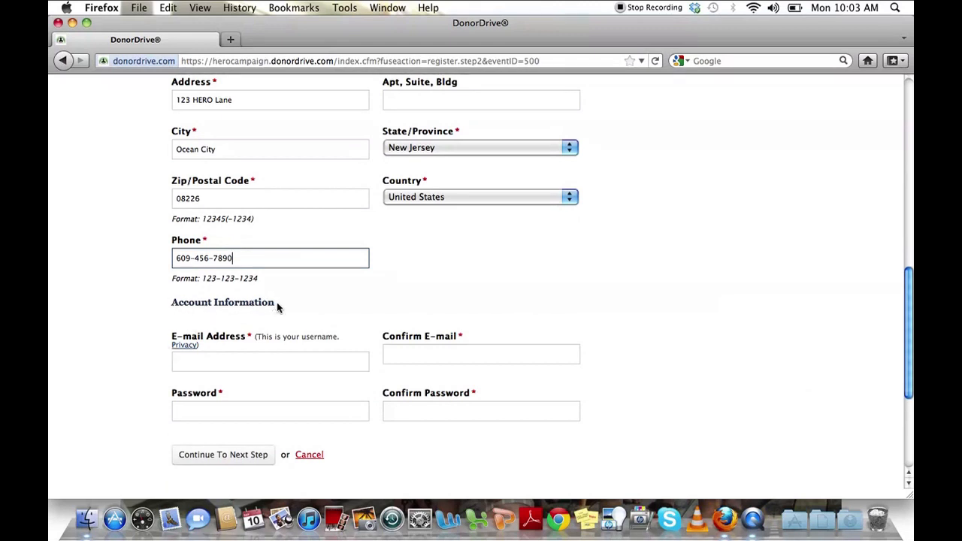
{"action": "left_click", "coordinate": [270, 360]}
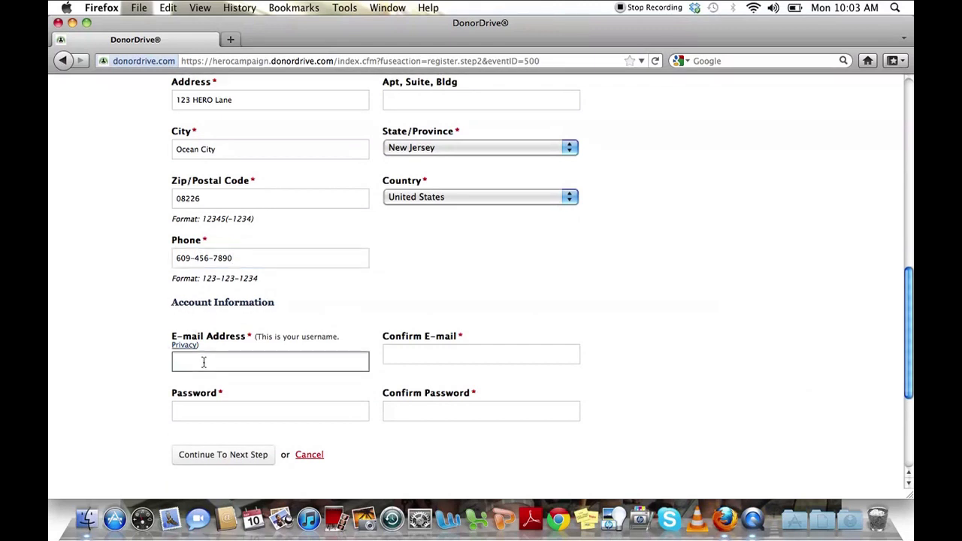
{"action": "left_click", "coordinate": [270, 360]}
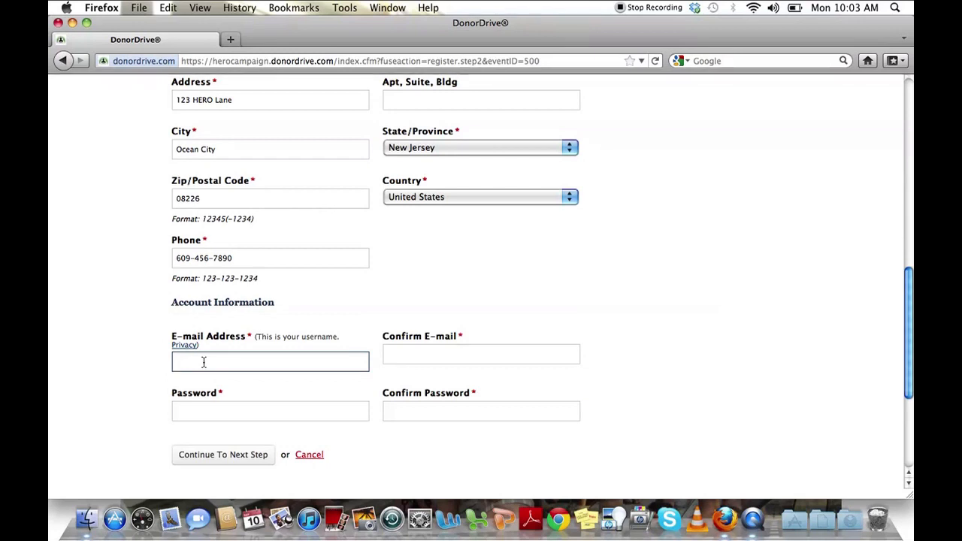
{"action": "left_click", "coordinate": [270, 361]}
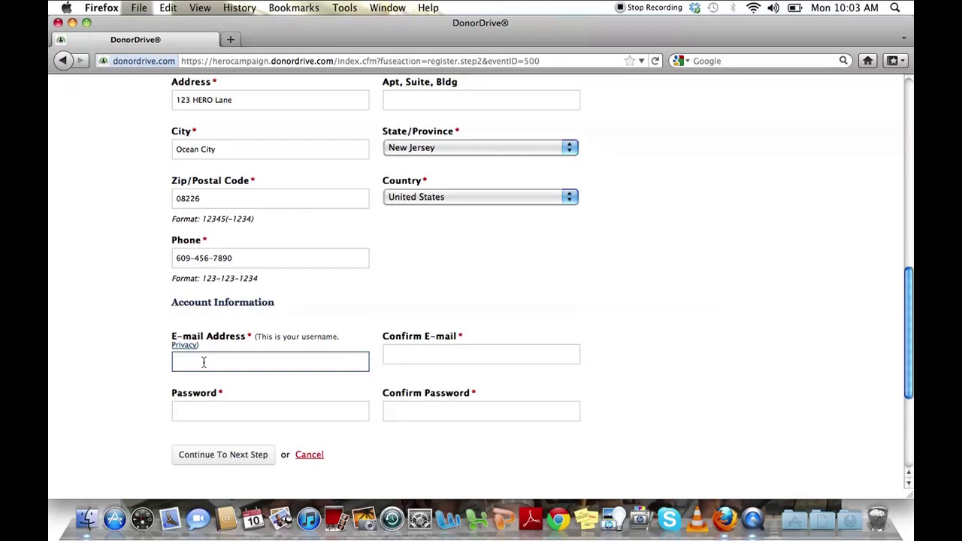
{"action": "left_click", "coordinate": [271, 360]}
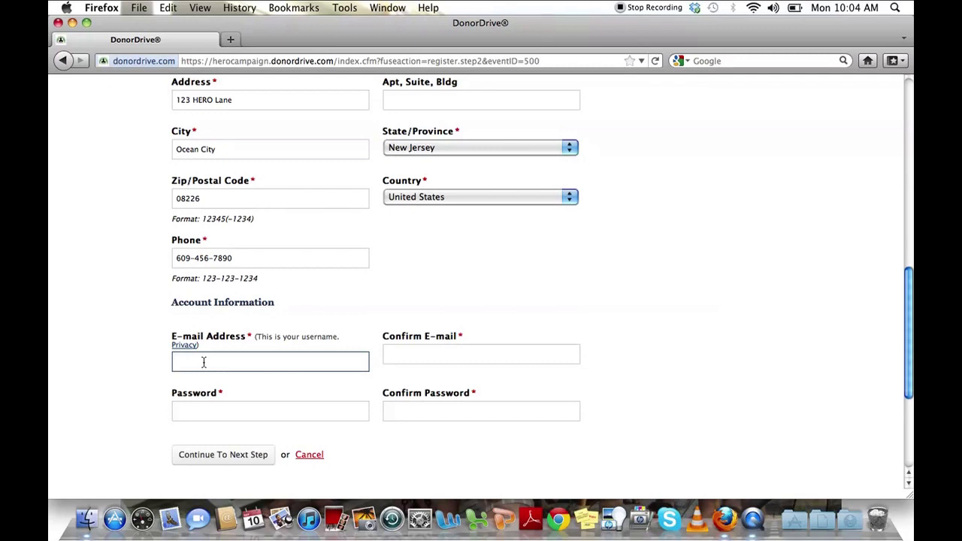
{"action": "left_click", "coordinate": [271, 361]}
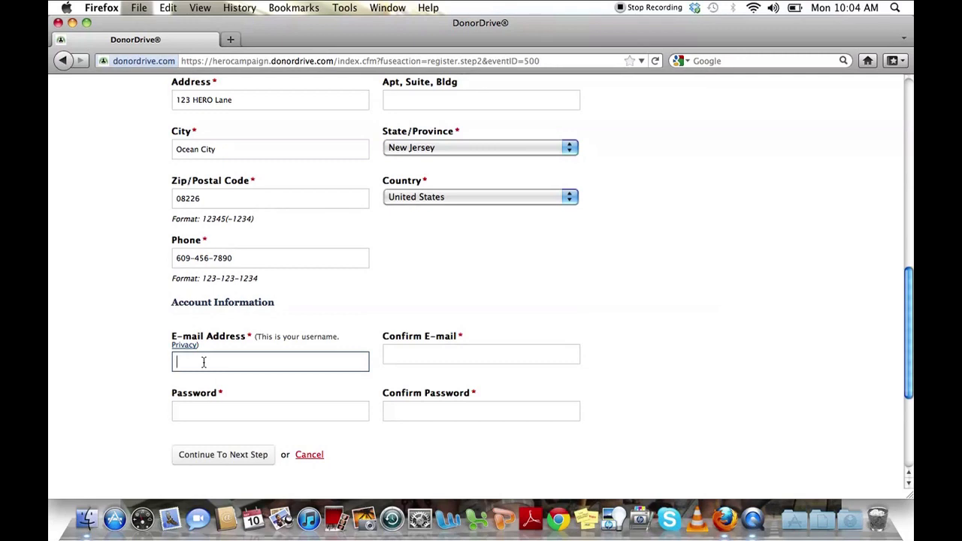
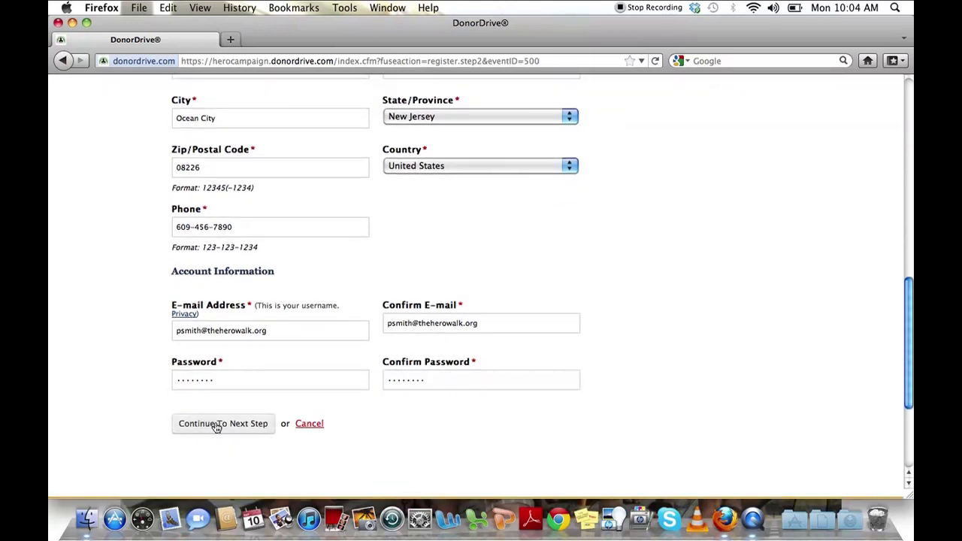
{"action": "left_click", "coordinate": [223, 423]}
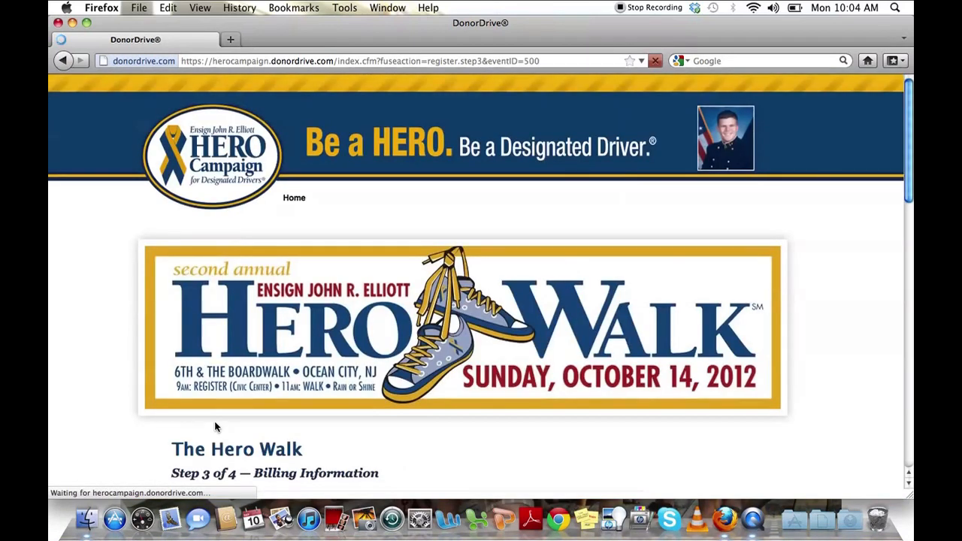
{"action": "scroll", "scroll_direction": "down", "scroll_amount": 3}
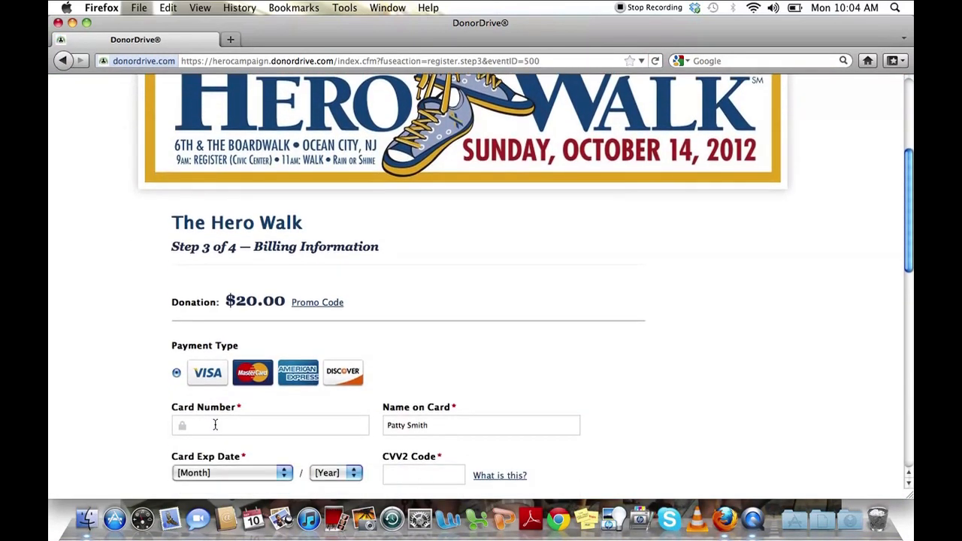
{"action": "scroll", "scroll_direction": "down", "scroll_amount": 3}
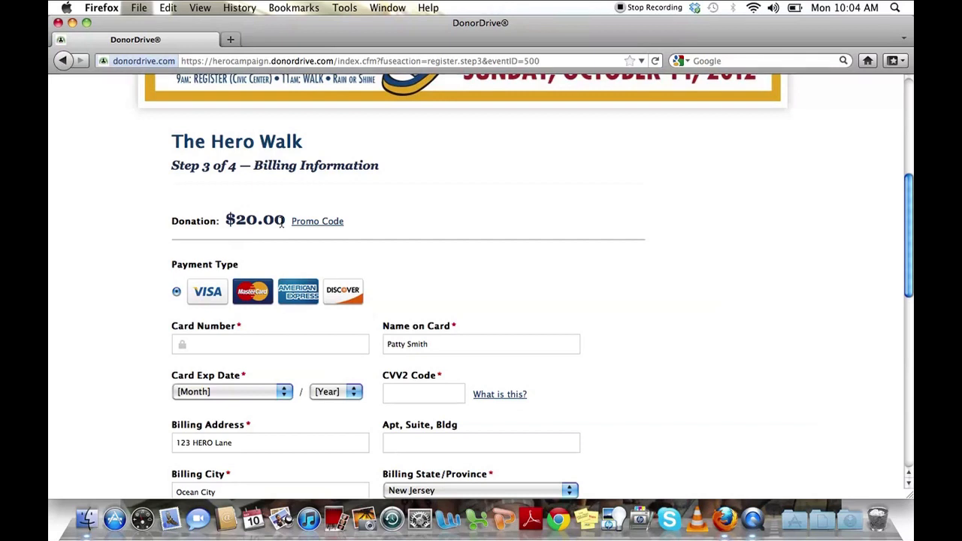
{"action": "scroll", "scroll_direction": "down", "scroll_amount": 3}
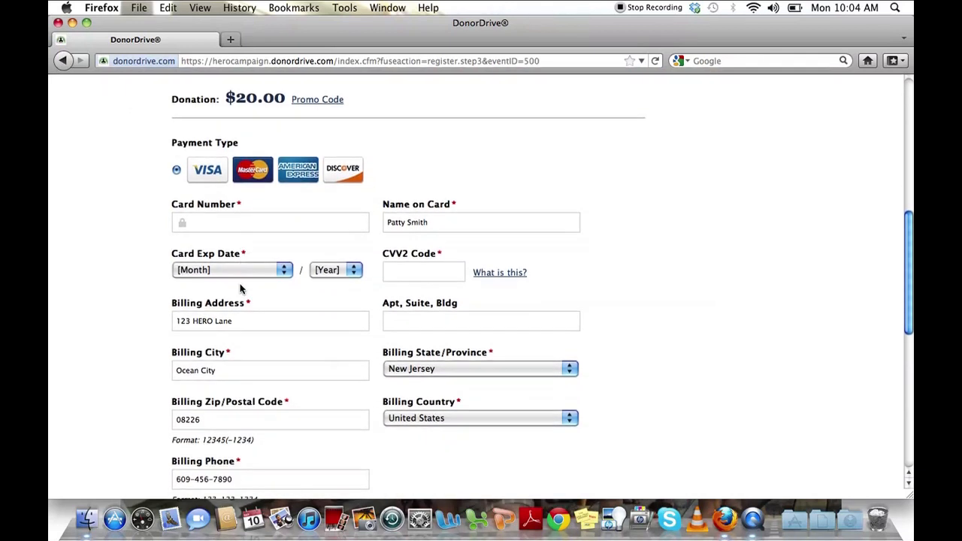
{"action": "scroll", "scroll_direction": "down", "scroll_amount": 3}
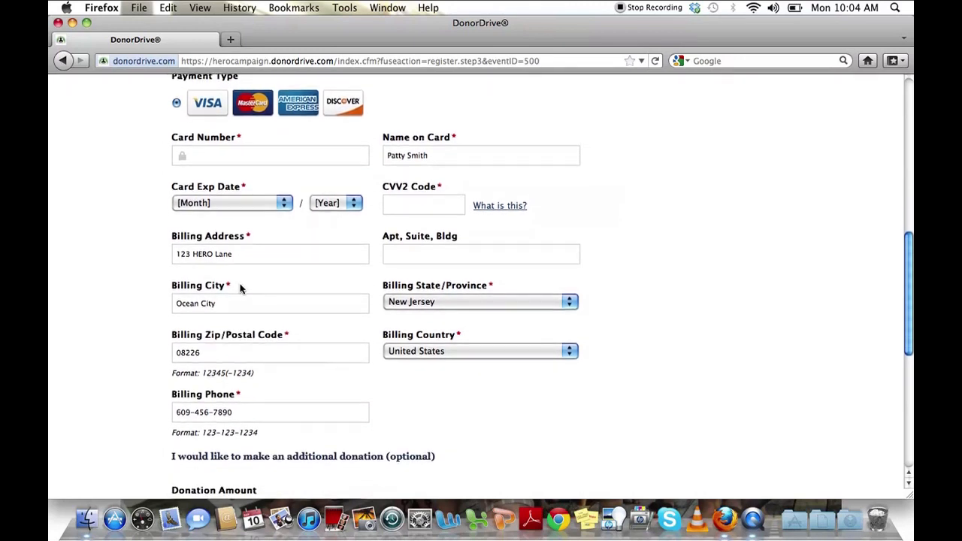
{"action": "scroll", "scroll_direction": "down", "scroll_amount": 3}
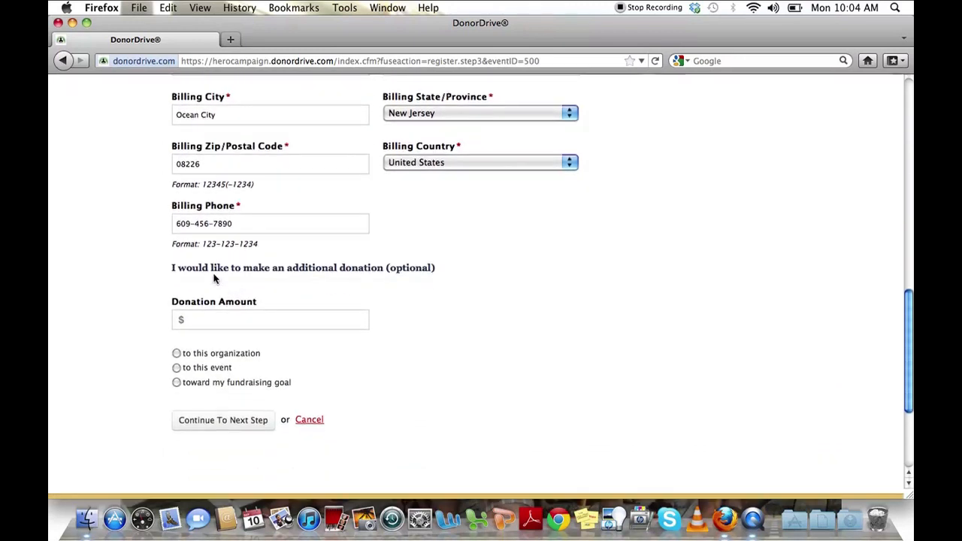
{"action": "mouse_move", "coordinate": [373, 281]}
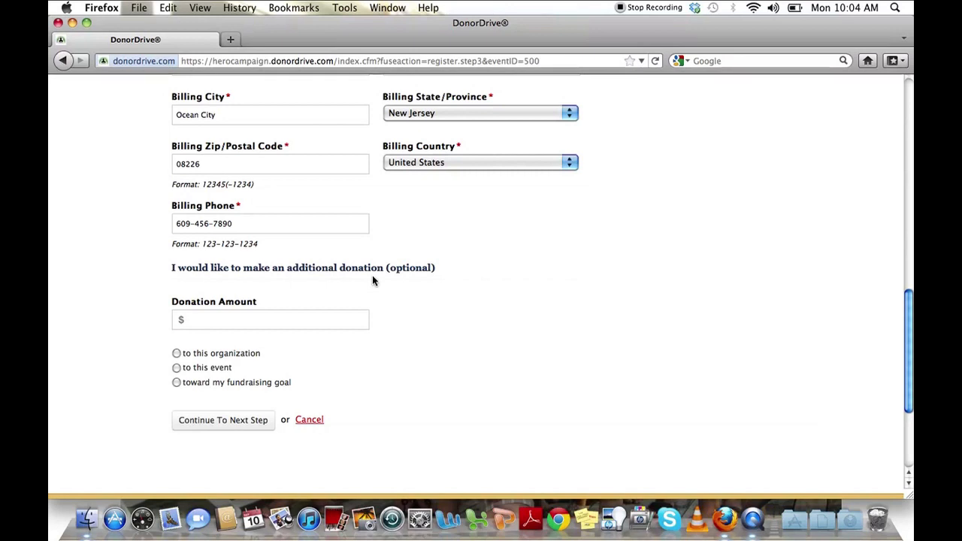
{"action": "mouse_move", "coordinate": [238, 356]}
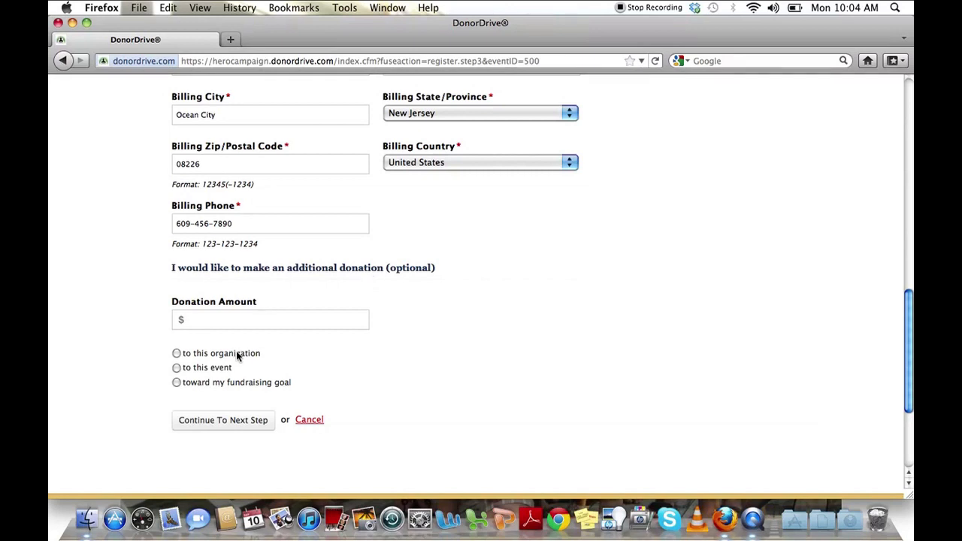
{"action": "mouse_move", "coordinate": [219, 376]}
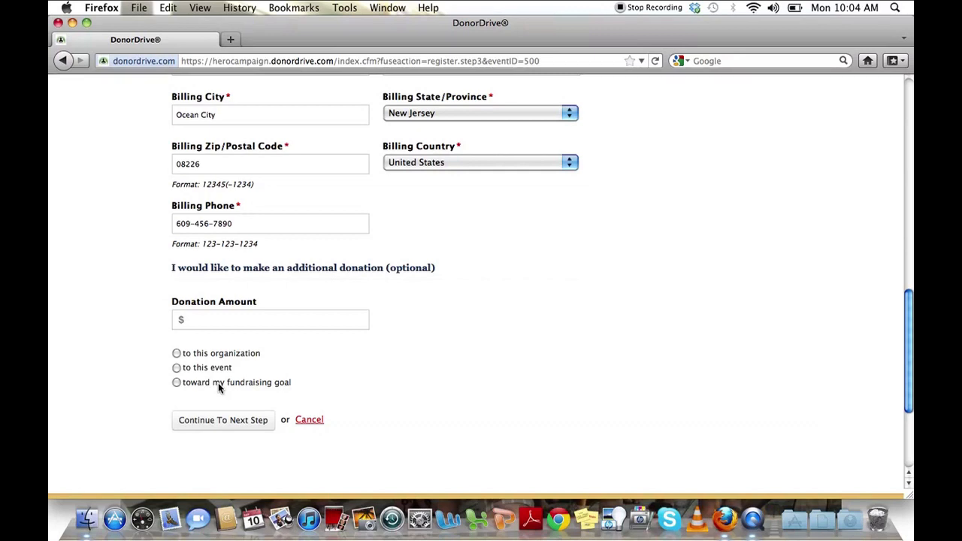
{"action": "mouse_move", "coordinate": [198, 412]}
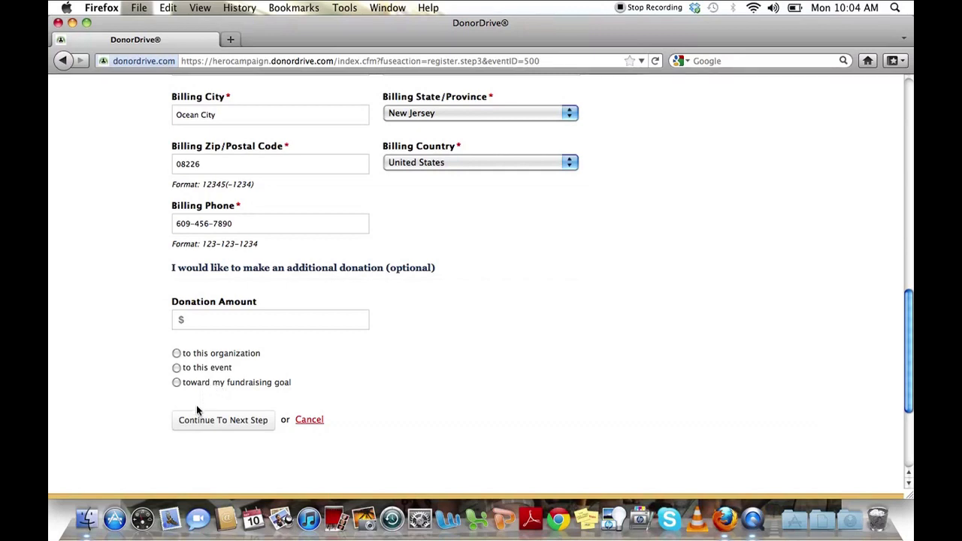